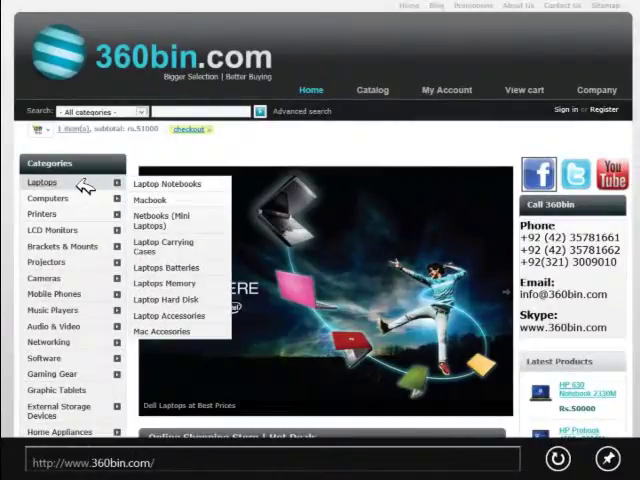
{"action": "mouse_move", "coordinate": [168, 184]}
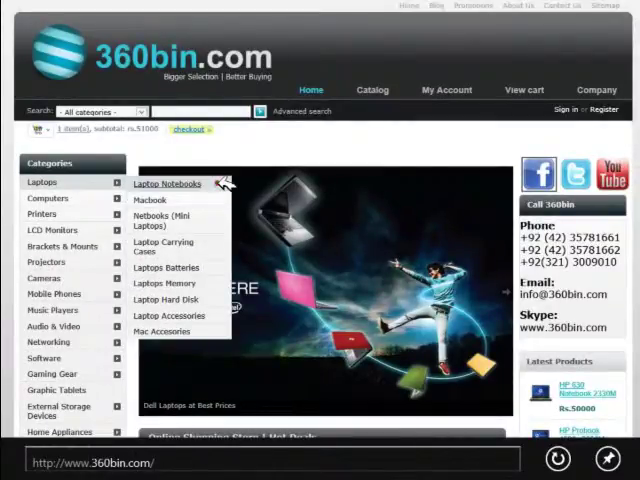
Go to the Laptop Notebooks category from the Categories sidebar.
{"action": "left_click", "coordinate": [168, 184]}
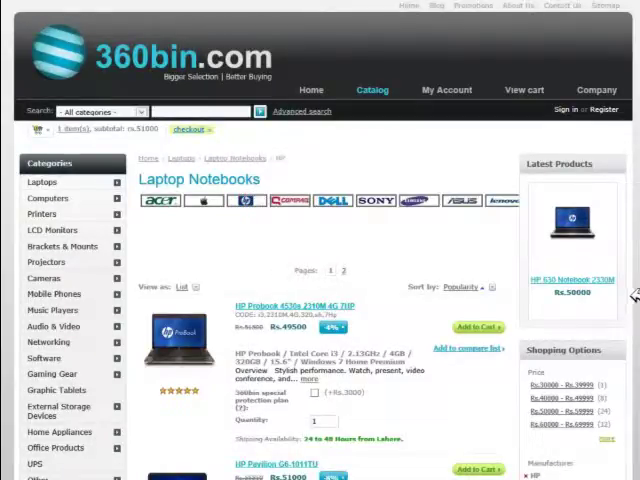
Filter the listing to HP laptops priced Rs.50000 - Rs.59999 in Shopping Options.
{"action": "scroll", "scroll_direction": "down", "scroll_amount": 3}
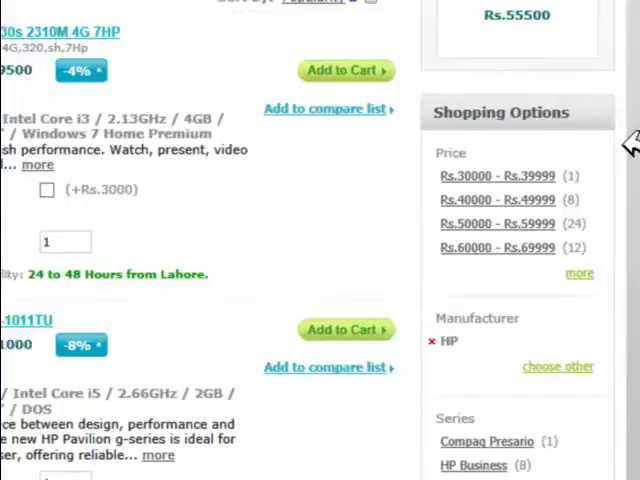
{"action": "scroll", "scroll_direction": "down", "scroll_amount": 3}
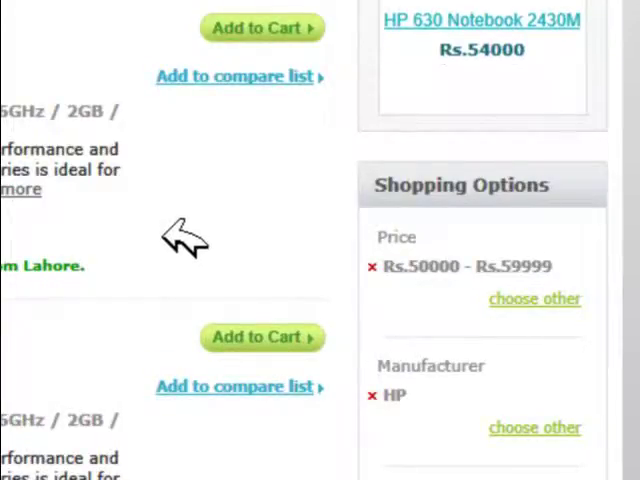
{"action": "scroll", "scroll_direction": "down", "scroll_amount": 3}
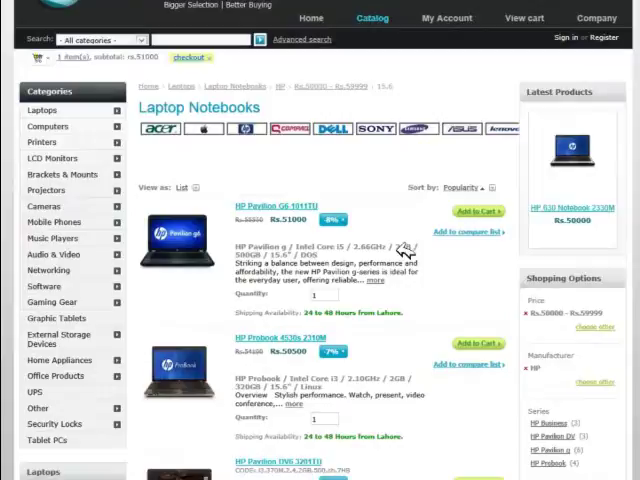
Add HP Pavilion G6-1011TU, HP Probook 4530s 2310M and HP Pavilion DV6 3219TU to the compare list.
{"action": "scroll", "scroll_direction": "down", "scroll_amount": 3}
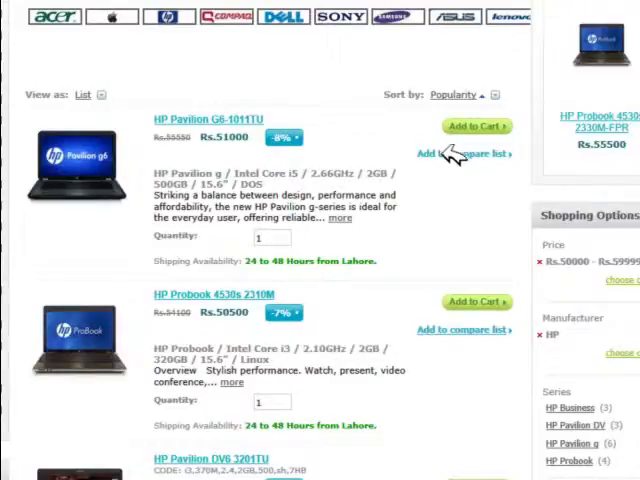
{"action": "left_click", "coordinate": [460, 152]}
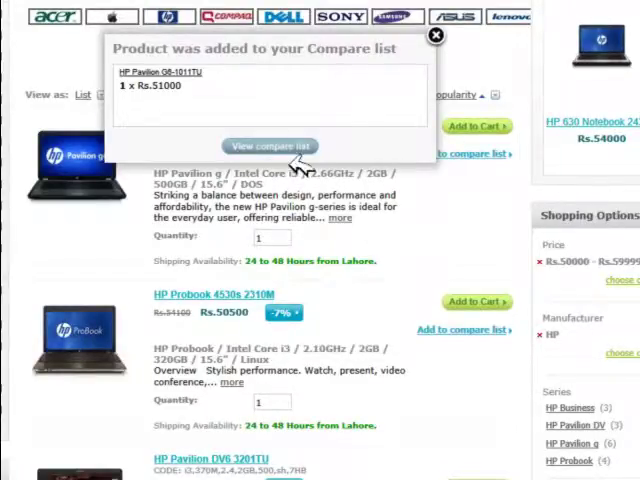
{"action": "left_click", "coordinate": [434, 36]}
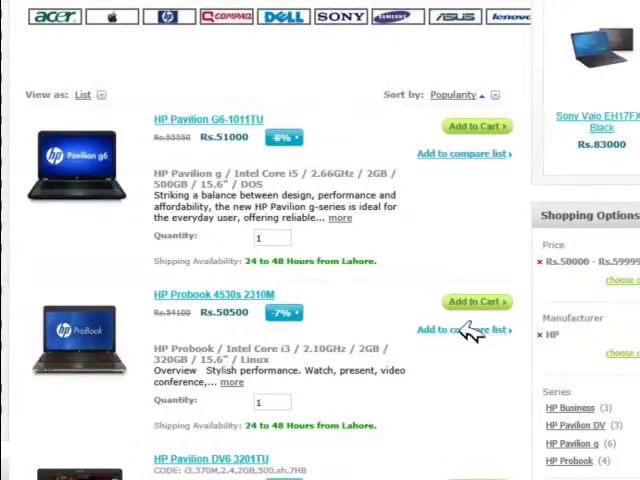
{"action": "left_click", "coordinate": [462, 330]}
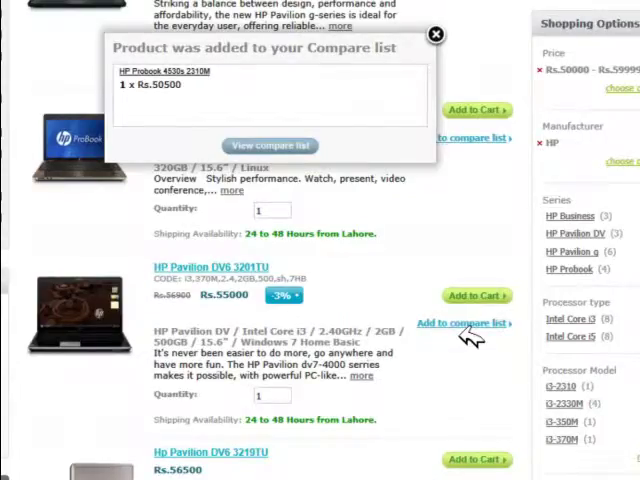
{"action": "left_click", "coordinate": [436, 34]}
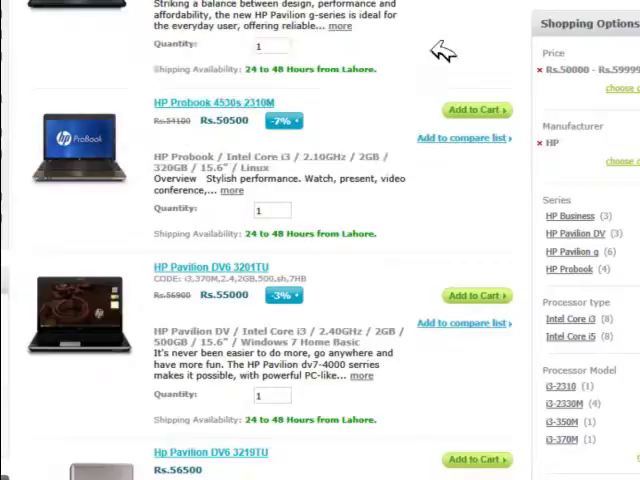
{"action": "scroll", "scroll_direction": "down", "scroll_amount": 3}
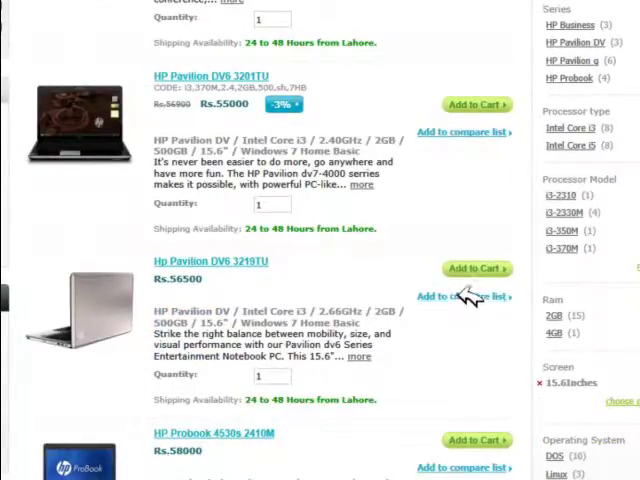
{"action": "left_click", "coordinate": [464, 296]}
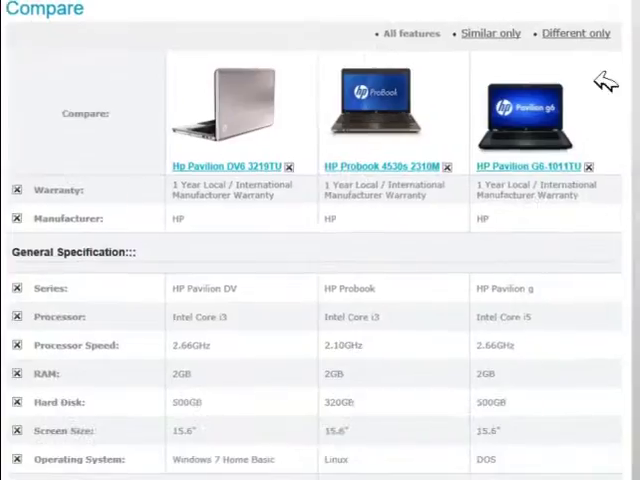
Review the compare table and show only the specifications that differ.
{"action": "scroll", "scroll_direction": "down", "scroll_amount": 3}
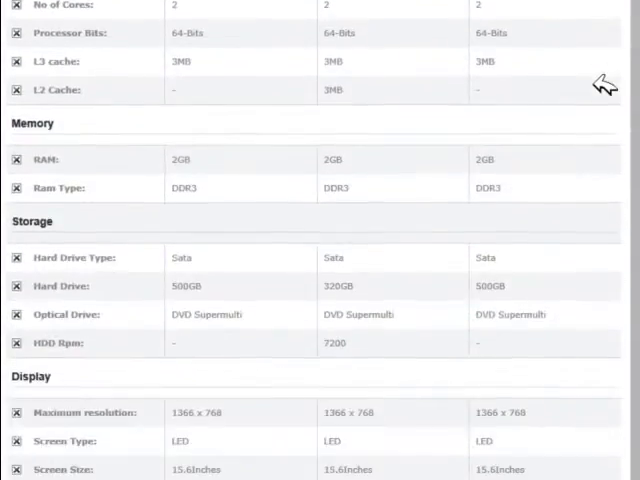
{"action": "scroll", "scroll_direction": "down", "scroll_amount": 3}
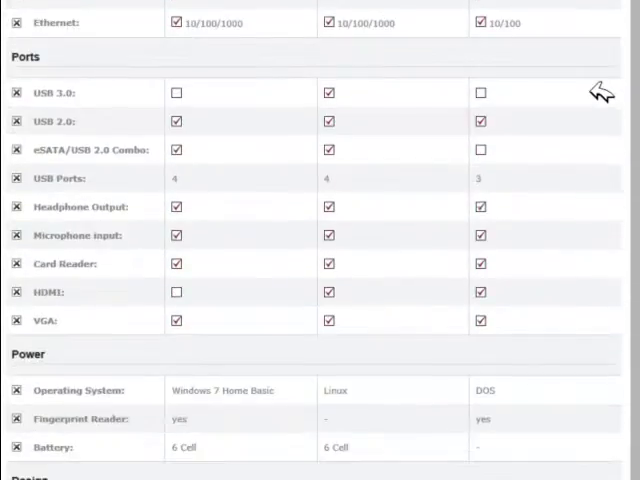
{"action": "scroll", "scroll_direction": "down", "scroll_amount": 3}
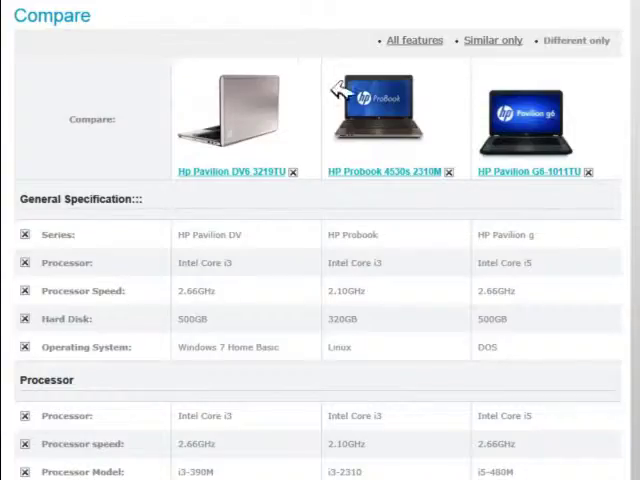
{"action": "scroll", "scroll_direction": "down", "scroll_amount": 3}
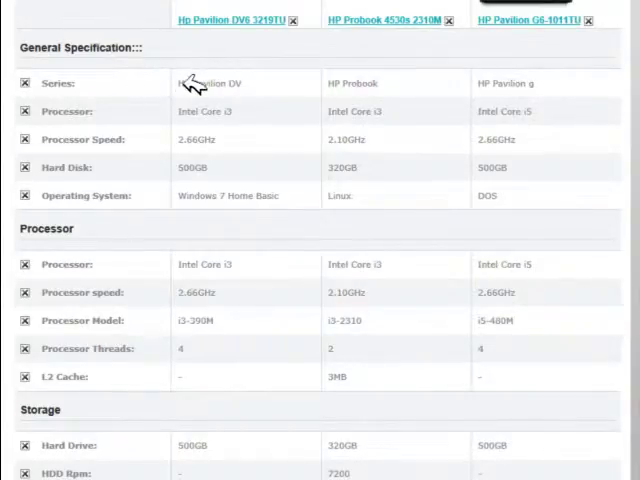
{"action": "double_click", "coordinate": [198, 140]}
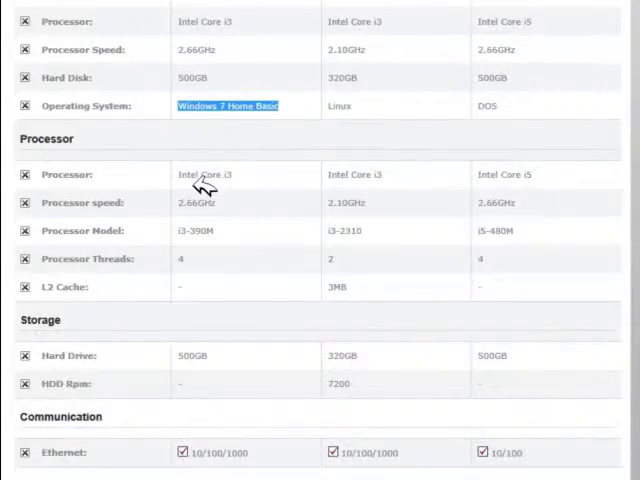
{"action": "scroll", "scroll_direction": "down", "scroll_amount": 3}
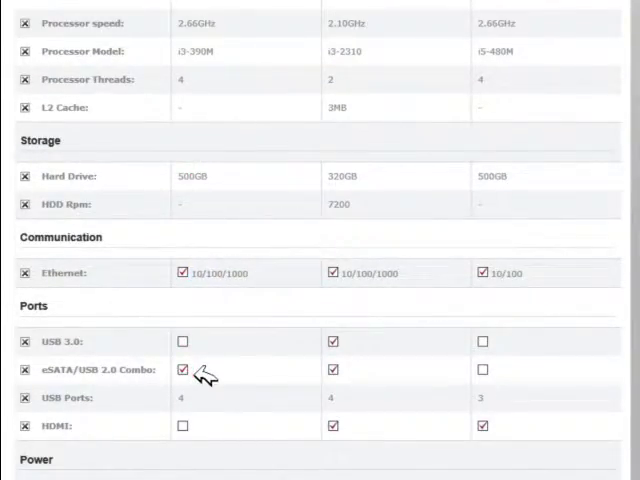
{"action": "scroll", "scroll_direction": "down", "scroll_amount": 3}
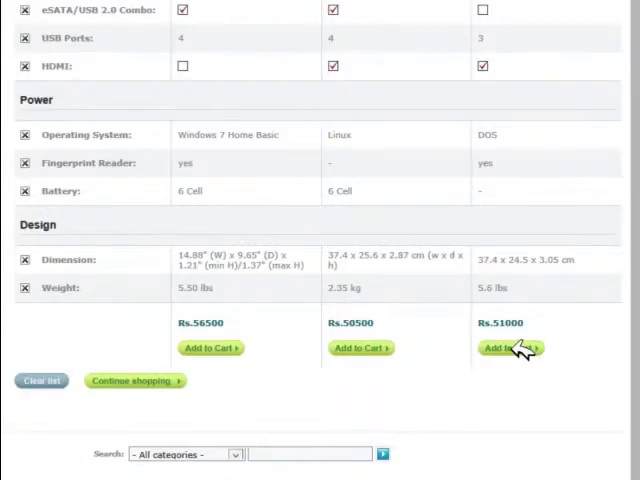